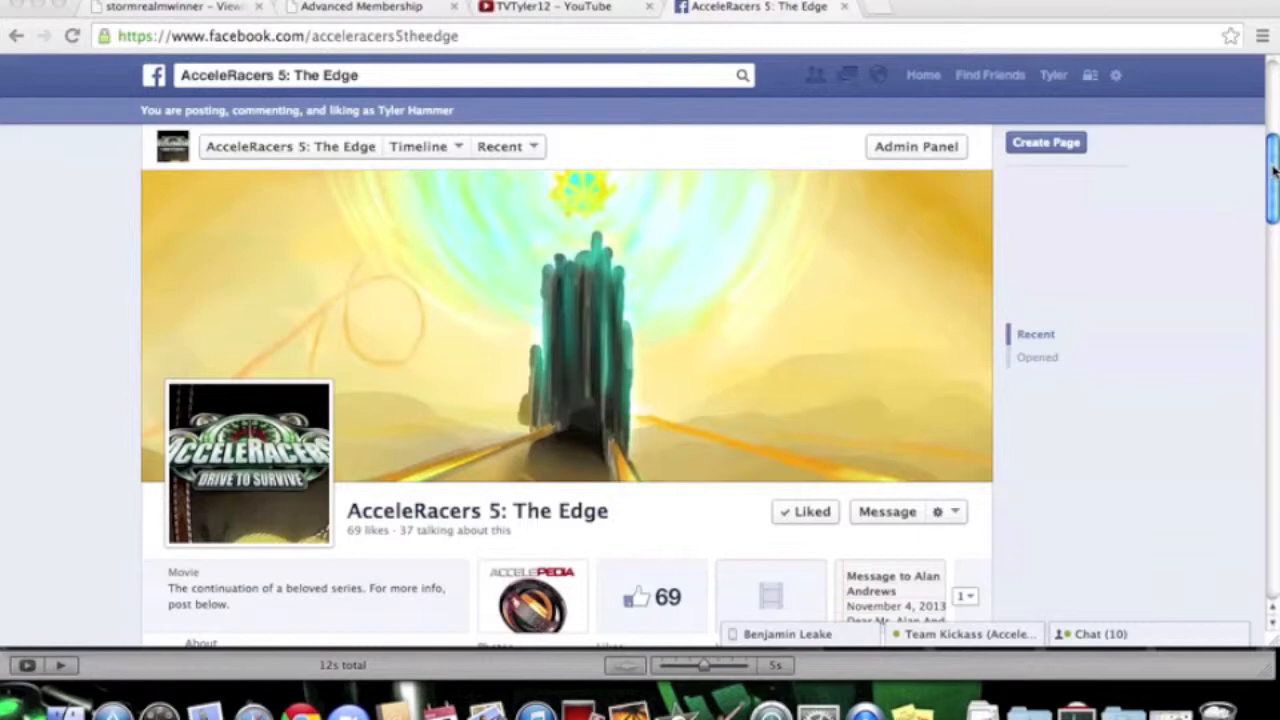
Step: Scroll the AcceleRacers 5: The Edge timeline down to the Notes box and open the notes
scroll(down, 3)
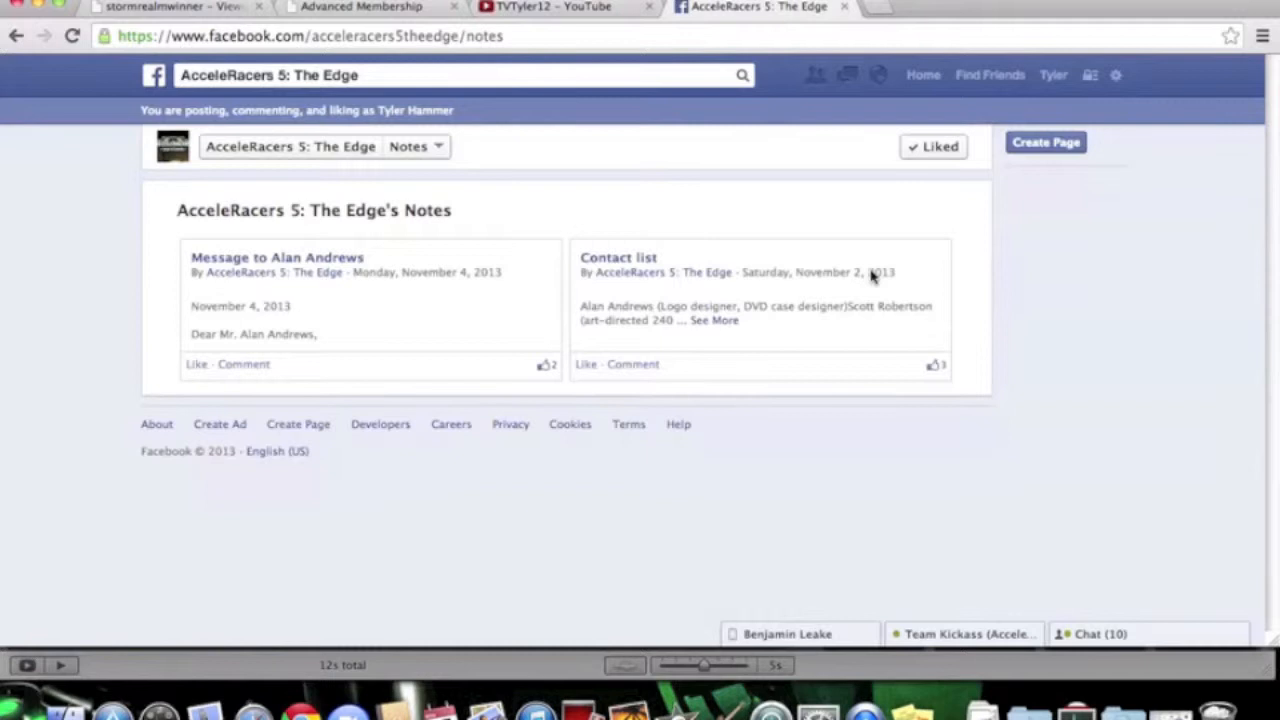
Step: Go back to the AcceleRacers 5: The Edge timeline via the page name in the top bar
click(18, 36)
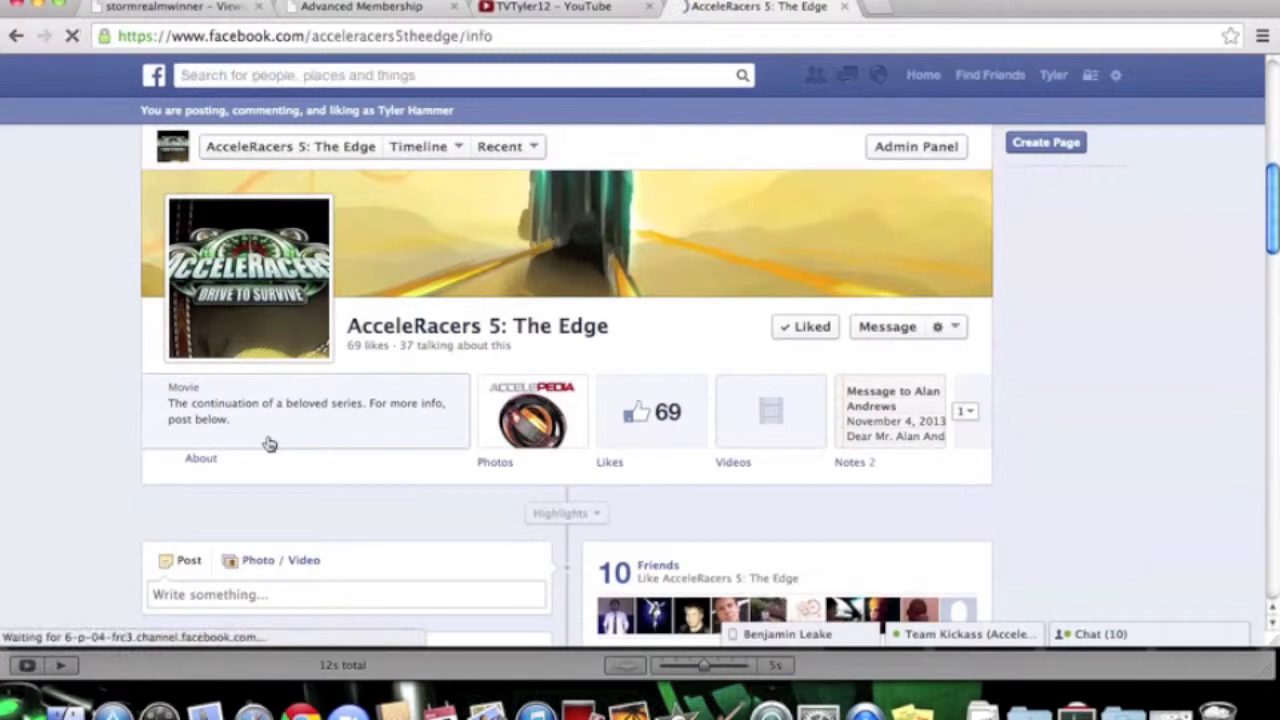
Step: Open the About box under the cover photo for description, basic and contact info
click(200, 458)
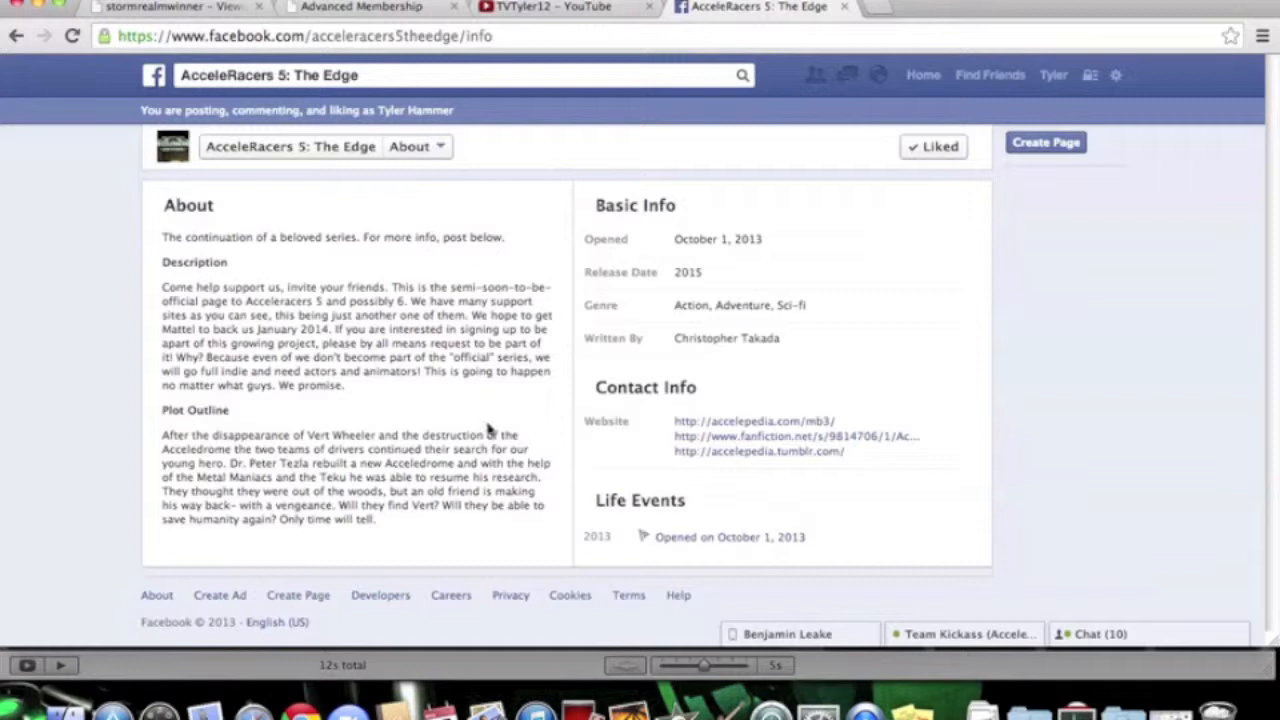
mouse_move(758, 451)
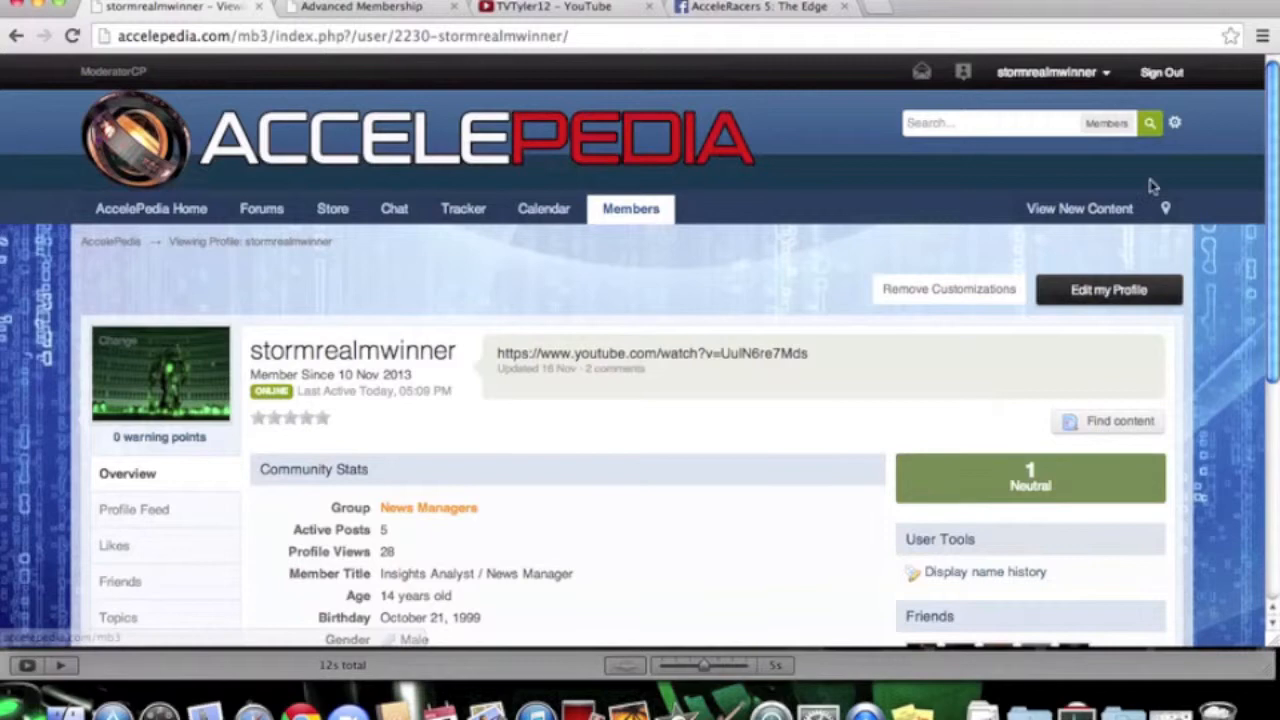
Step: Scroll through the AccelePedia profile Overview, then open Profile Feed in the sidebar
scroll(down, 3)
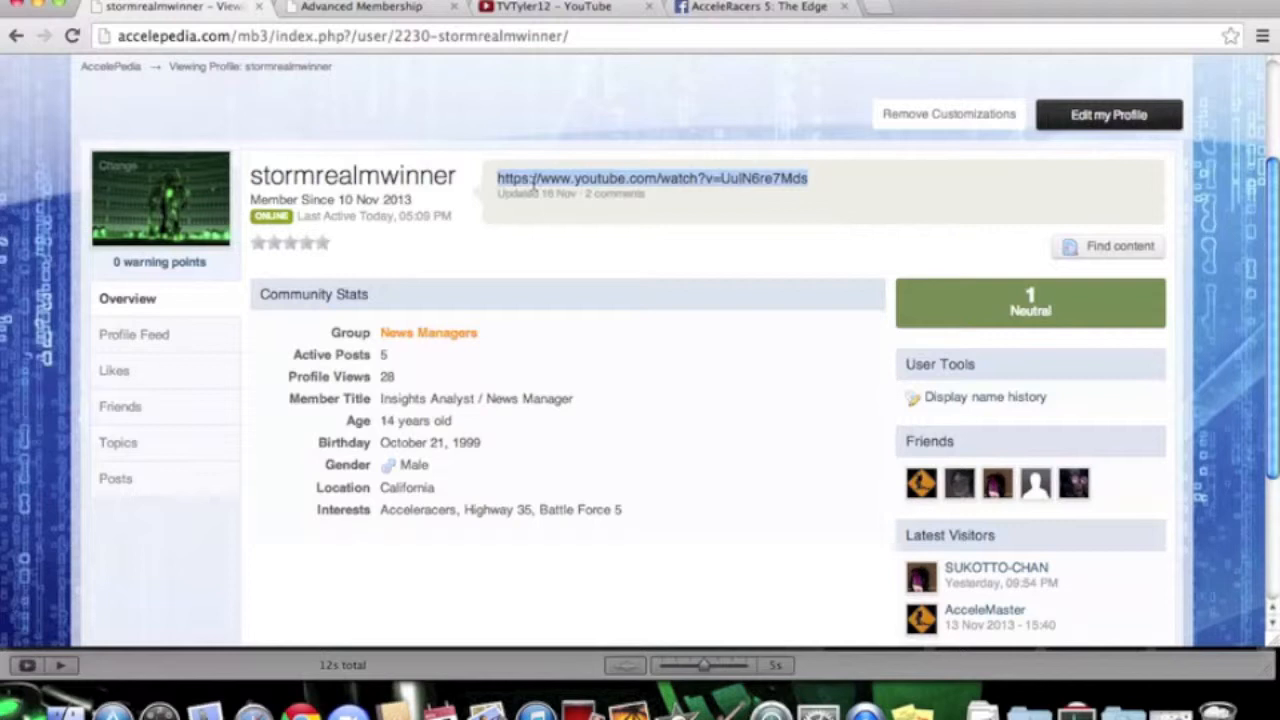
scroll(down, 3)
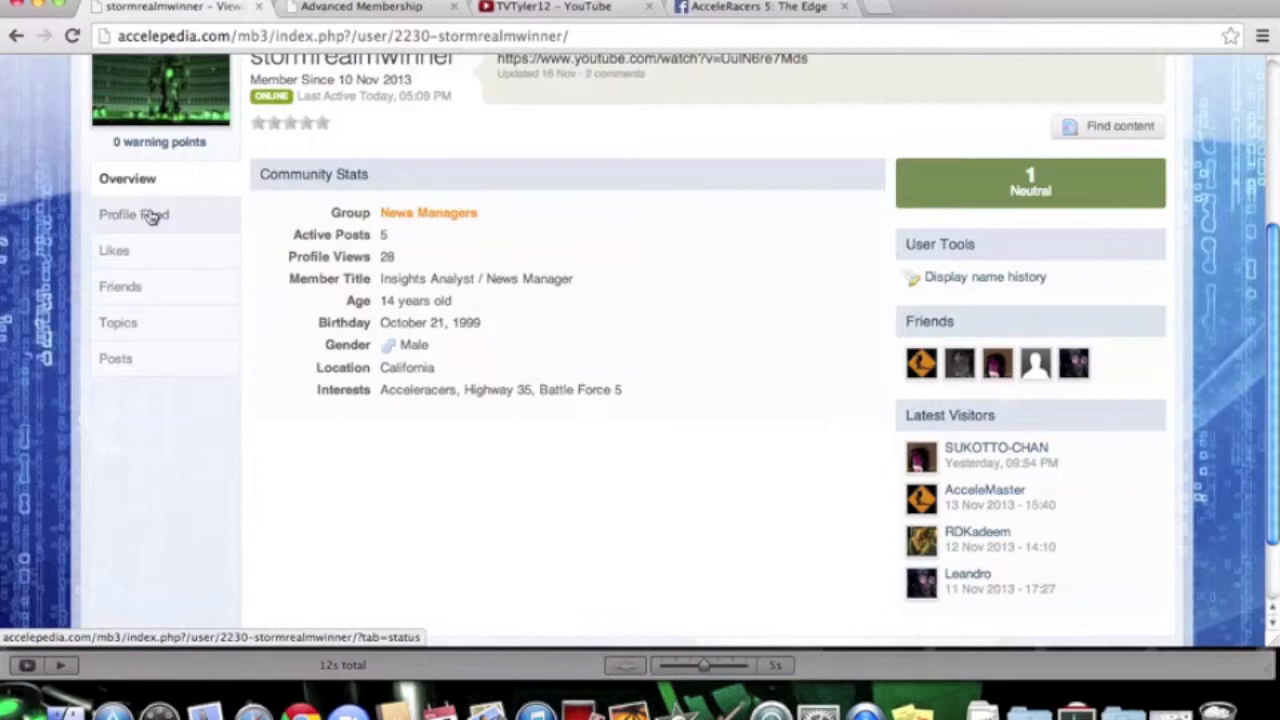
click(134, 214)
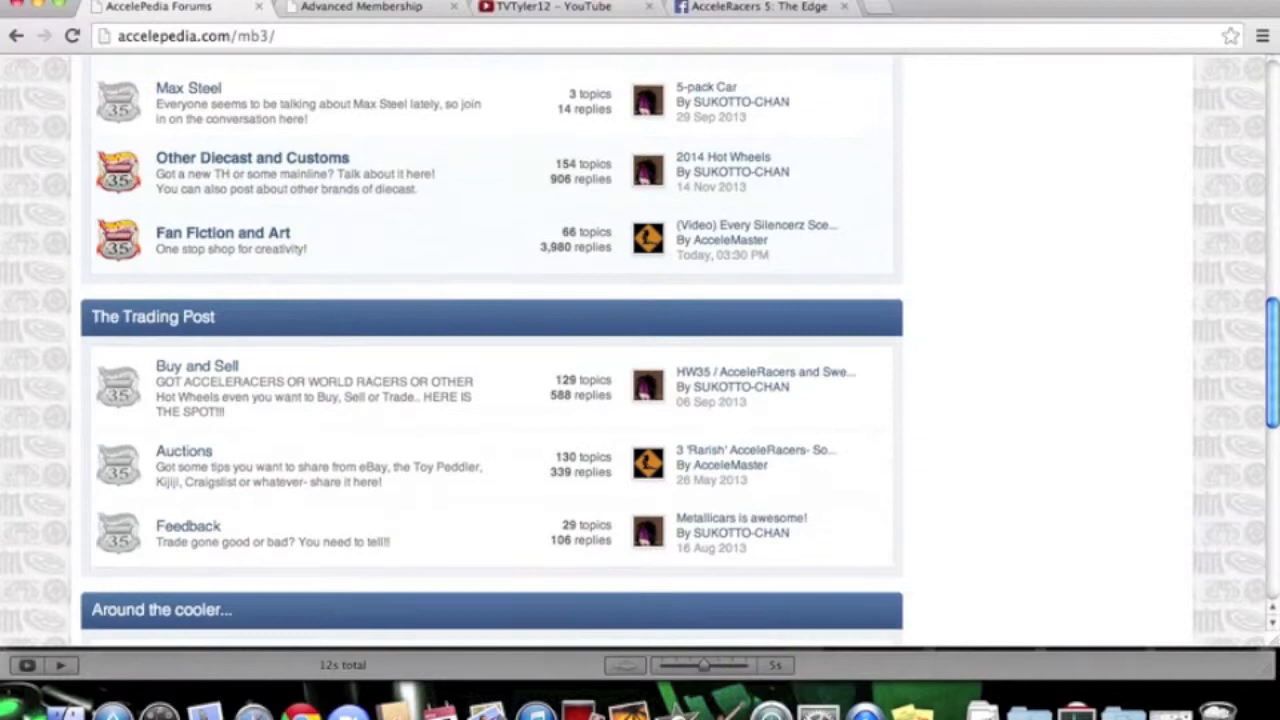
Step: Open the AccelePedia Staff Members link in the forum index's online users legend
scroll(down, 3)
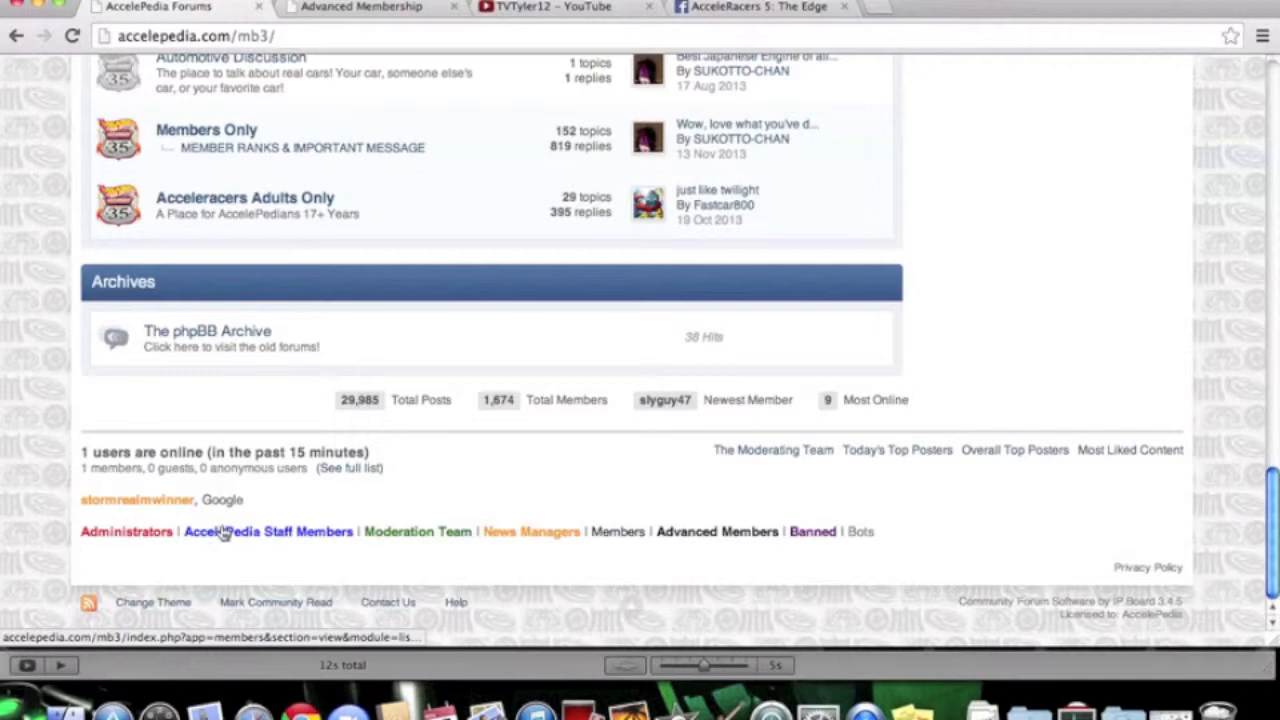
click(267, 531)
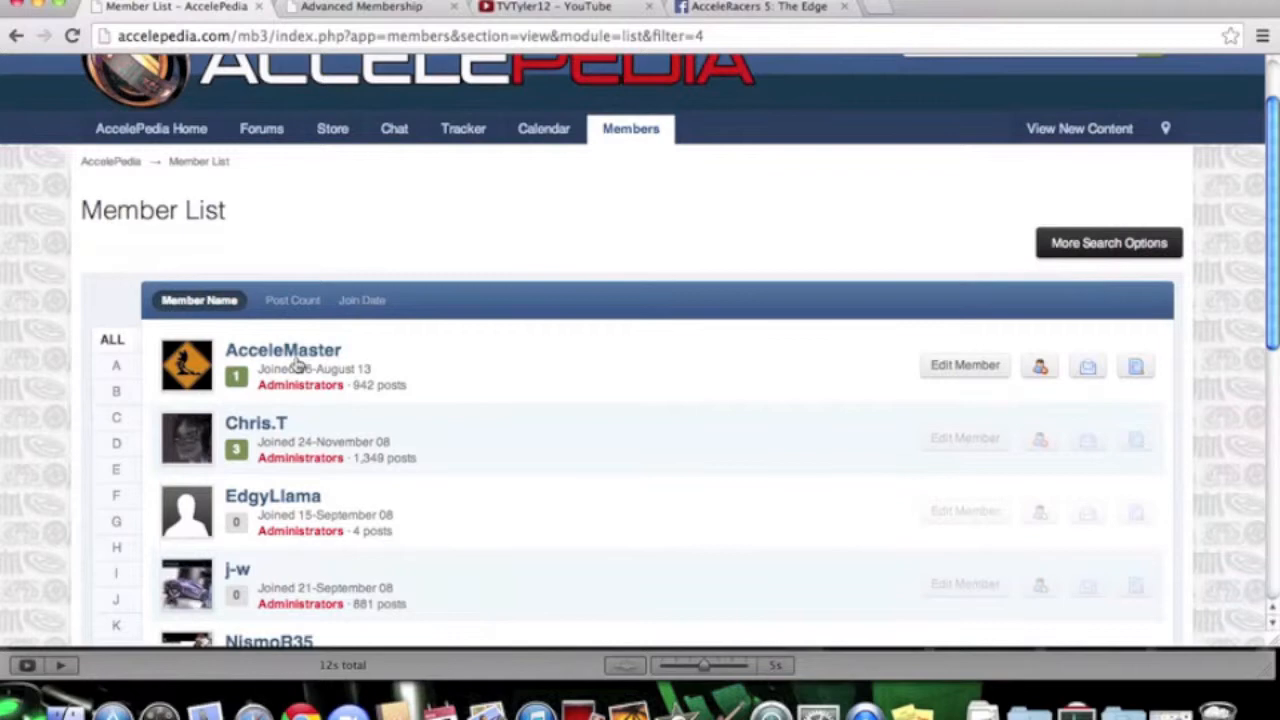
click(283, 350)
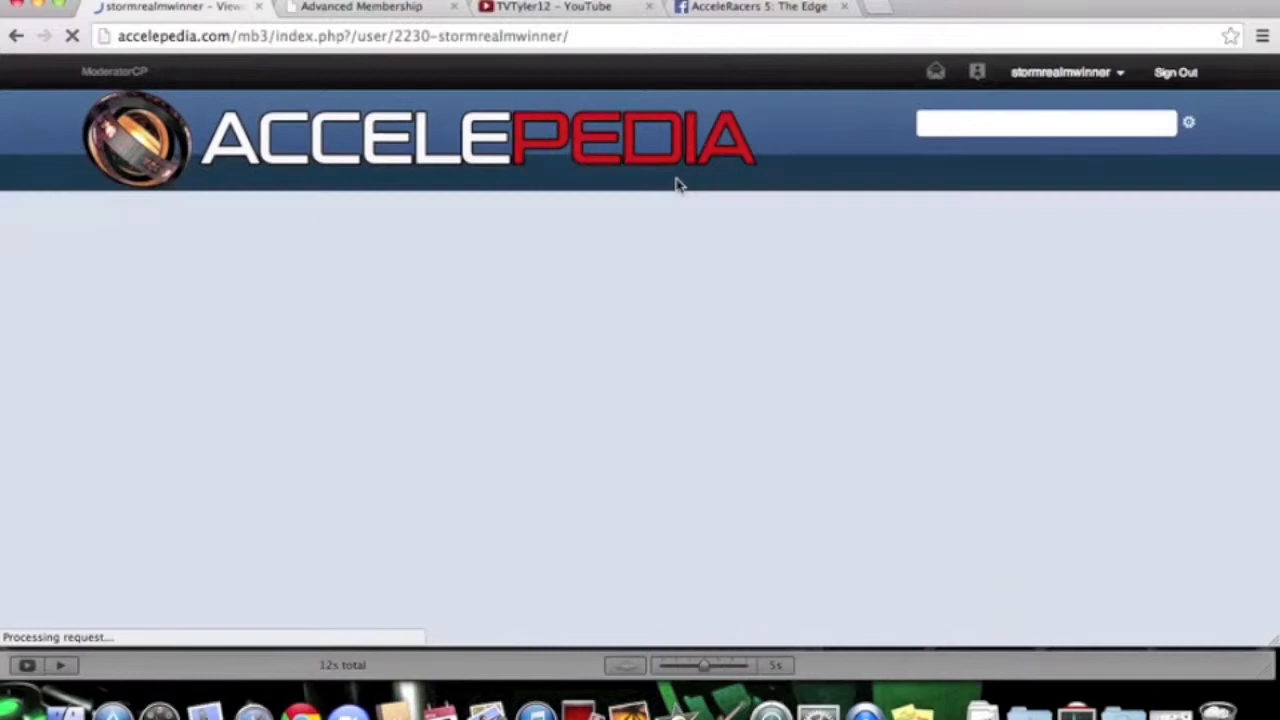
Step: Select the username link at the top of AccelePedia to reach the profile page
click(545, 7)
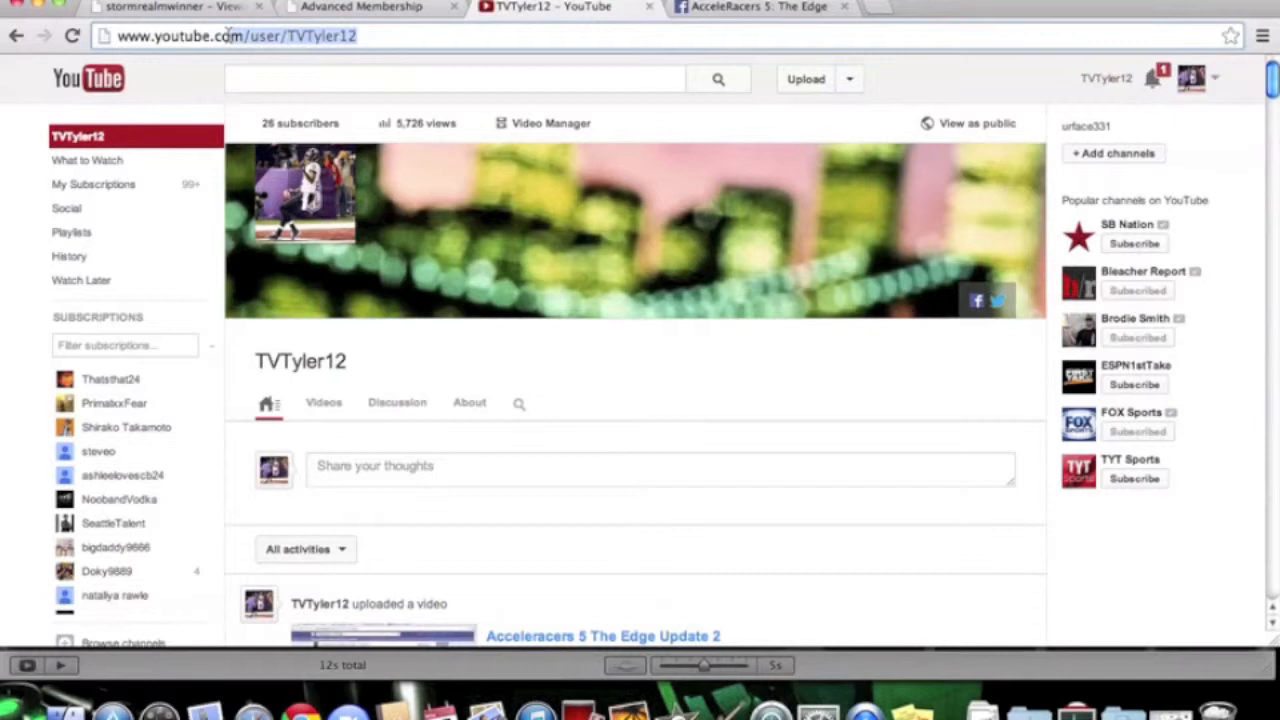
Step: Search YouTube for 'Accelepedia' from the TVTyler12 channel page
click(452, 79)
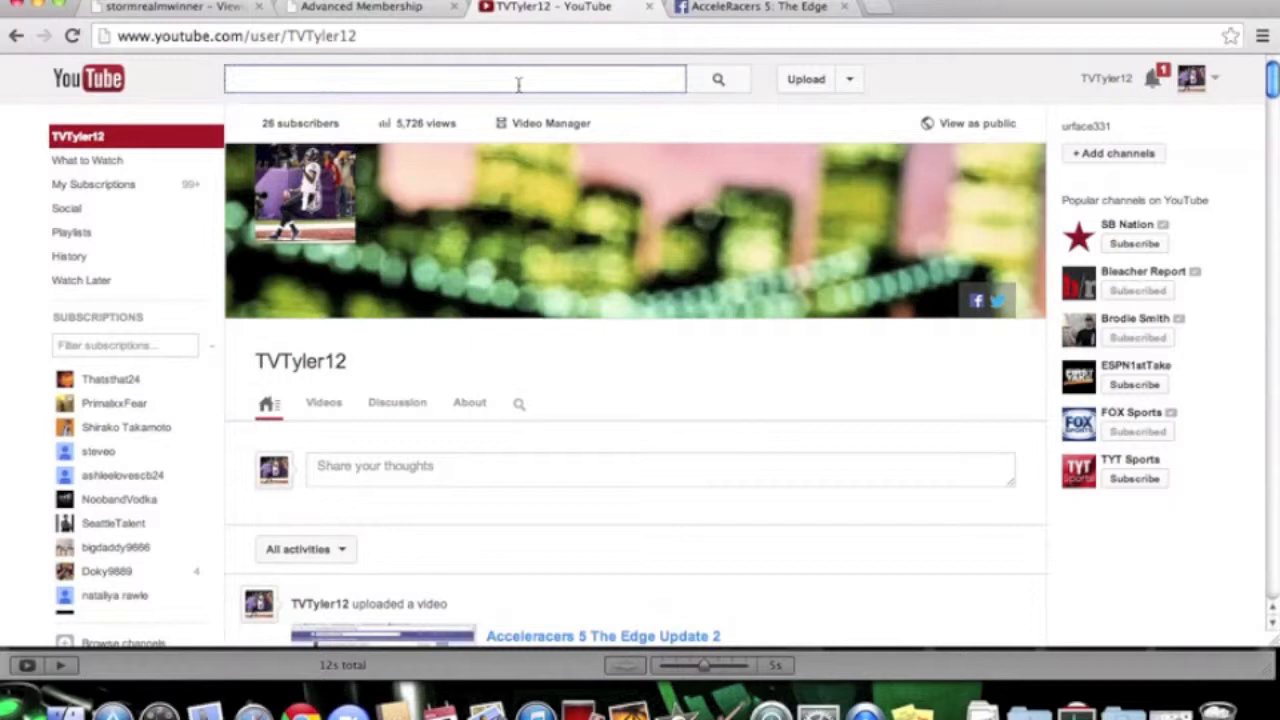
text(Accelepedia)
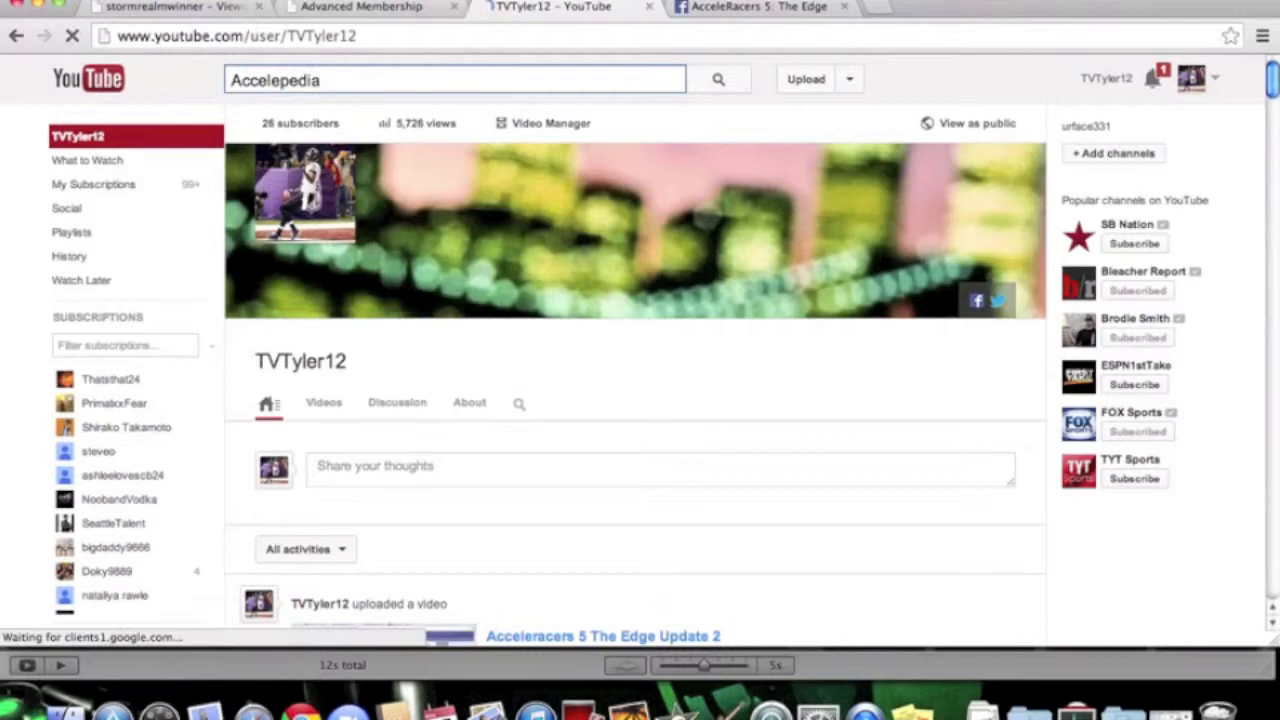